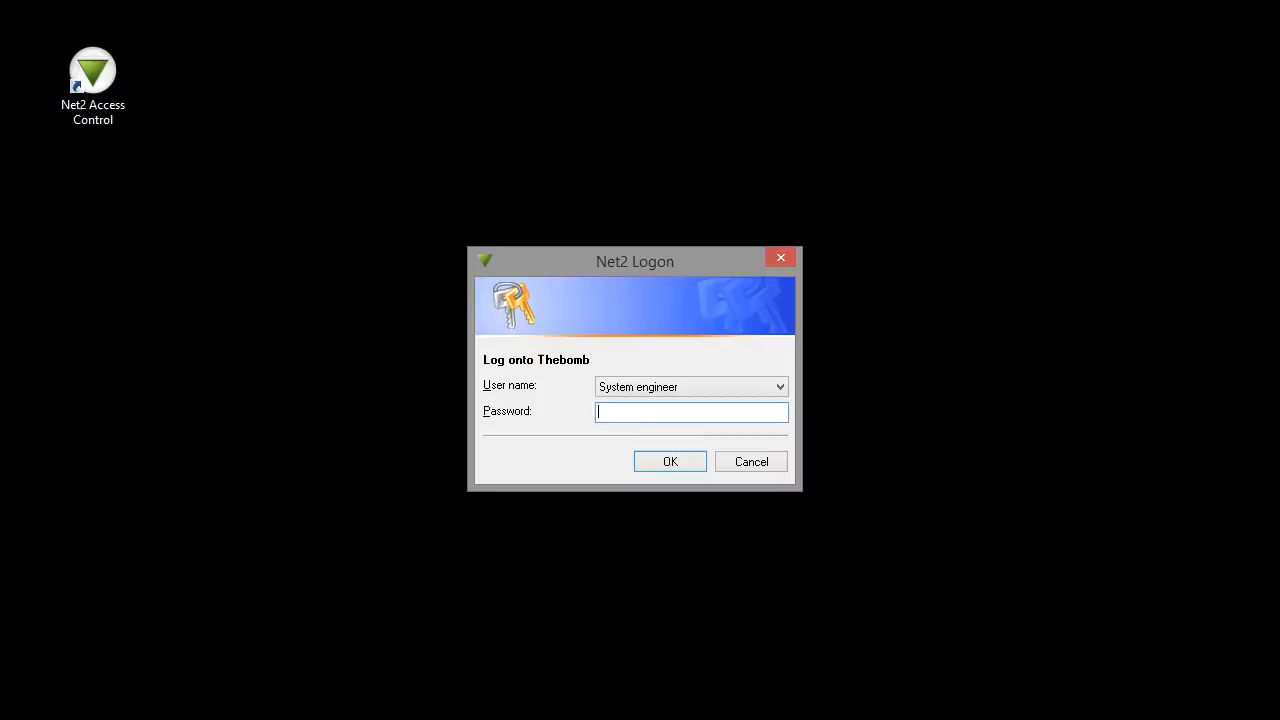
- Log on as System engineer with the password to reach the welcome screen
text(****)
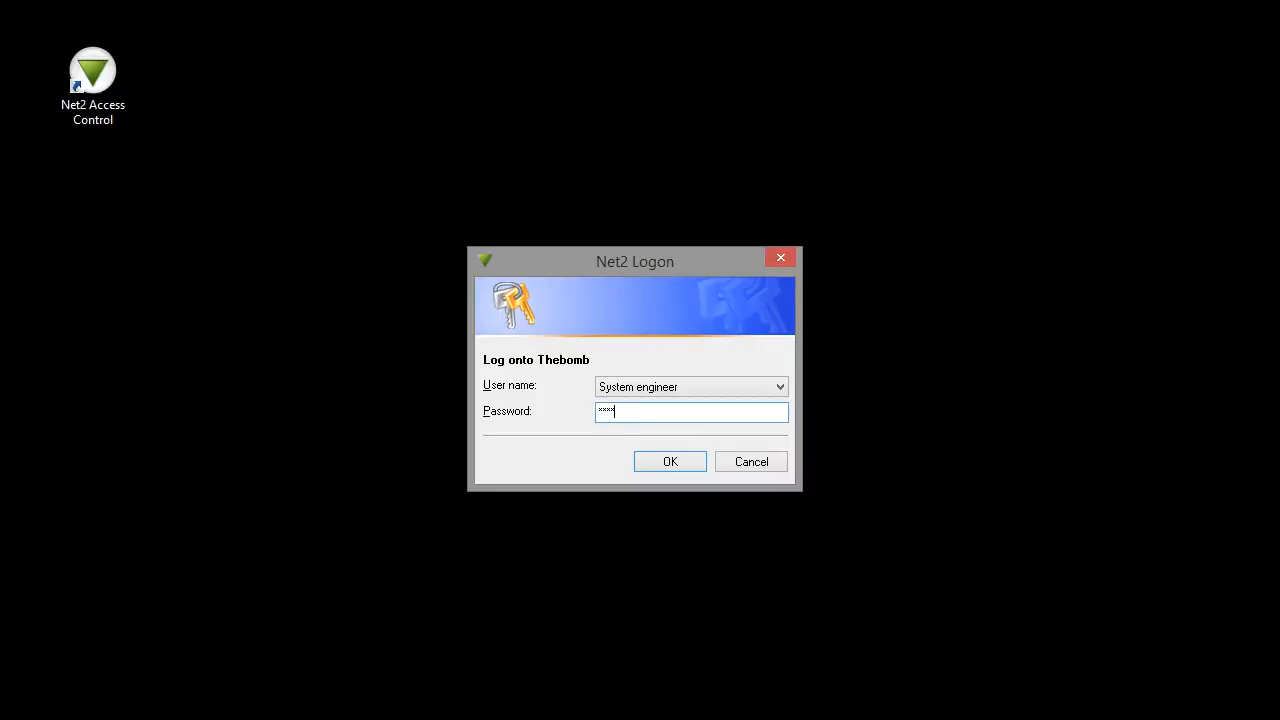
click(670, 460)
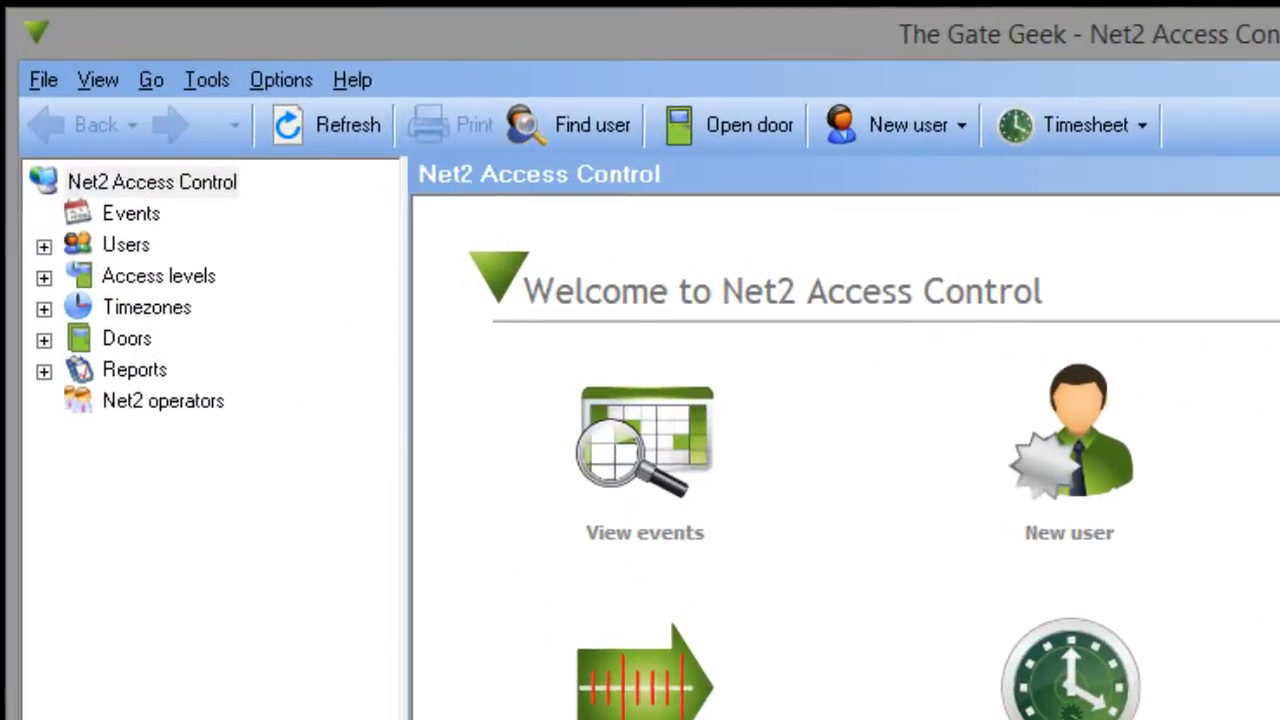
- Open door ACU 02105161's settings from the Doors tree, showing Reader 1
click(44, 338)
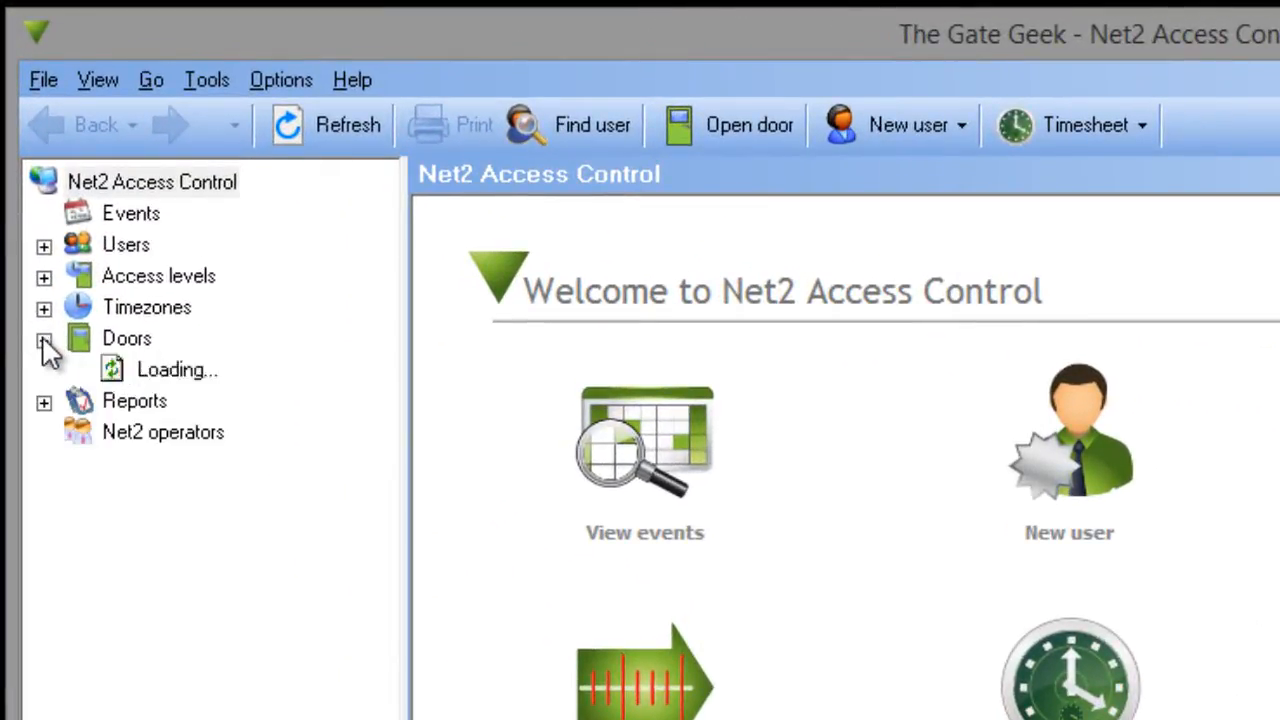
click(44, 338)
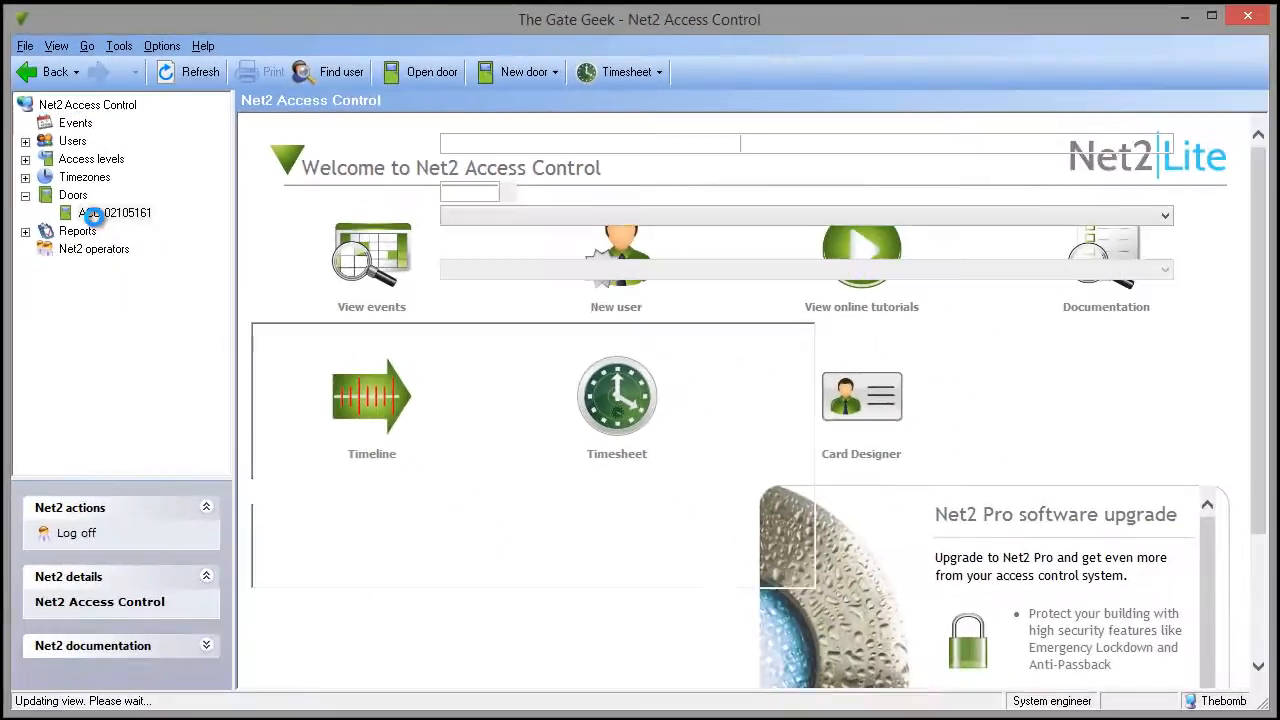
click(114, 212)
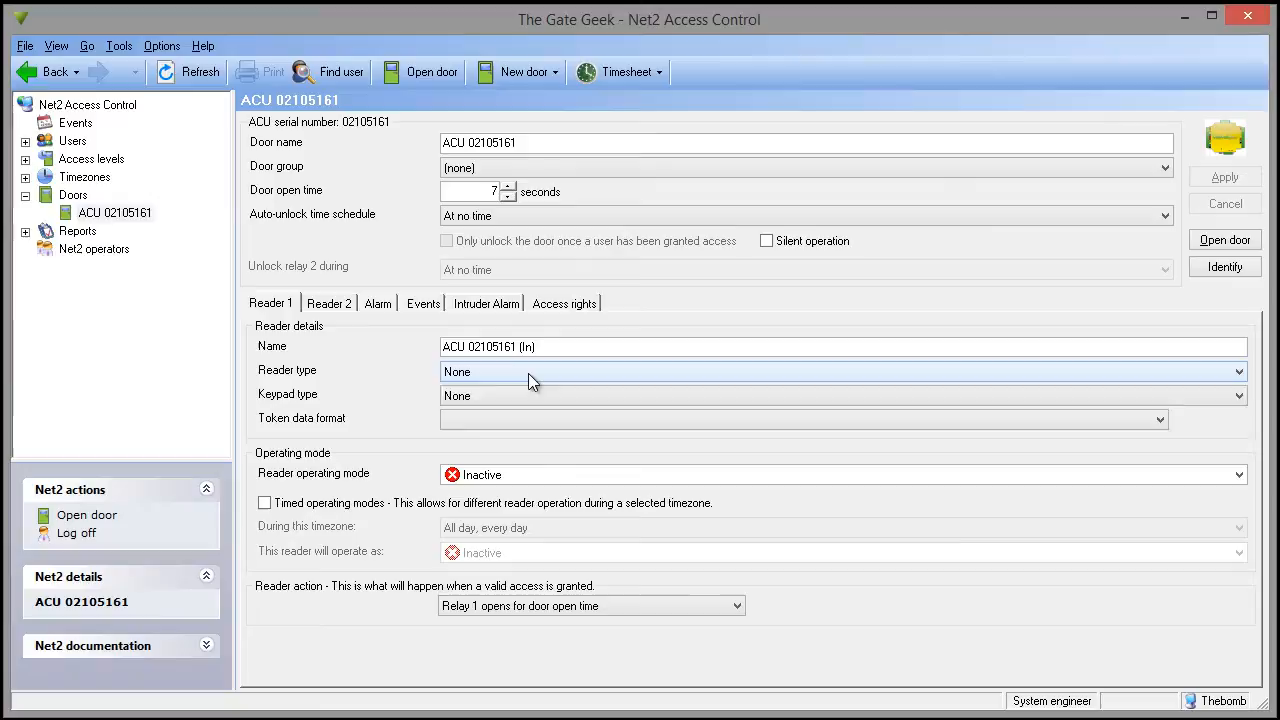
- Set Reader 1 to Wiegand reader, Wiegand 26 bit with site code, site code 52
click(840, 370)
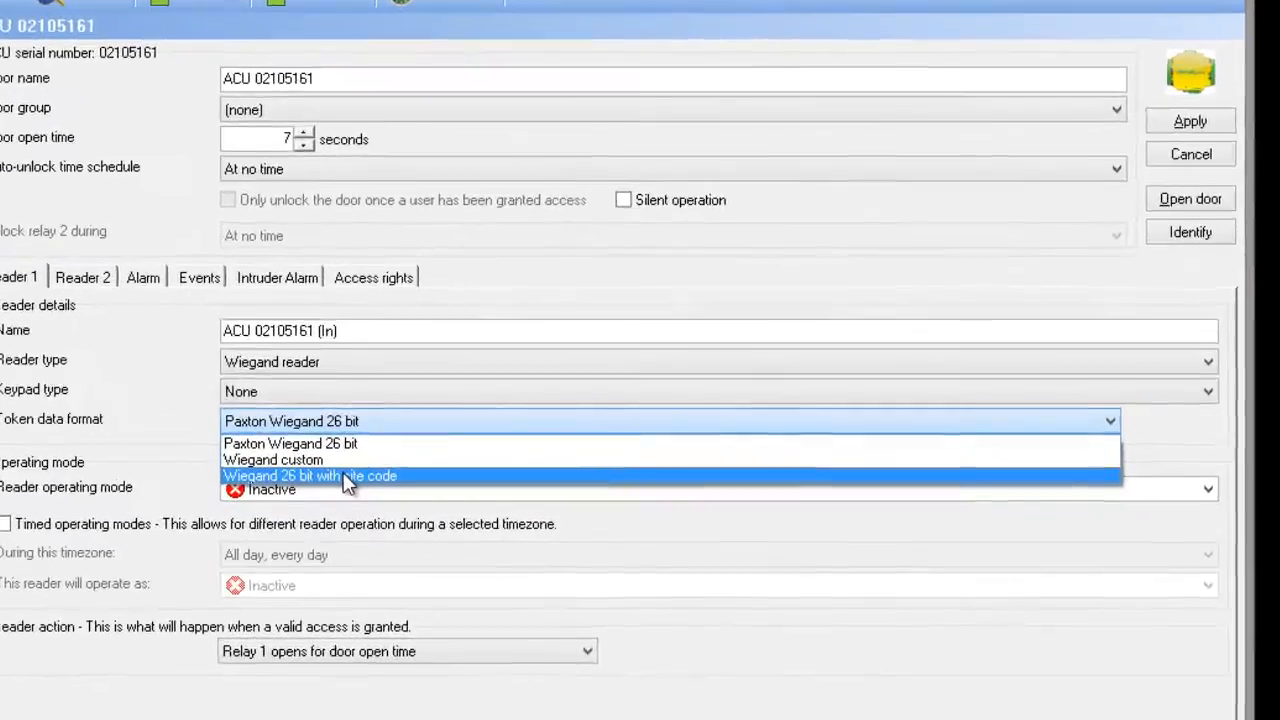
click(308, 476)
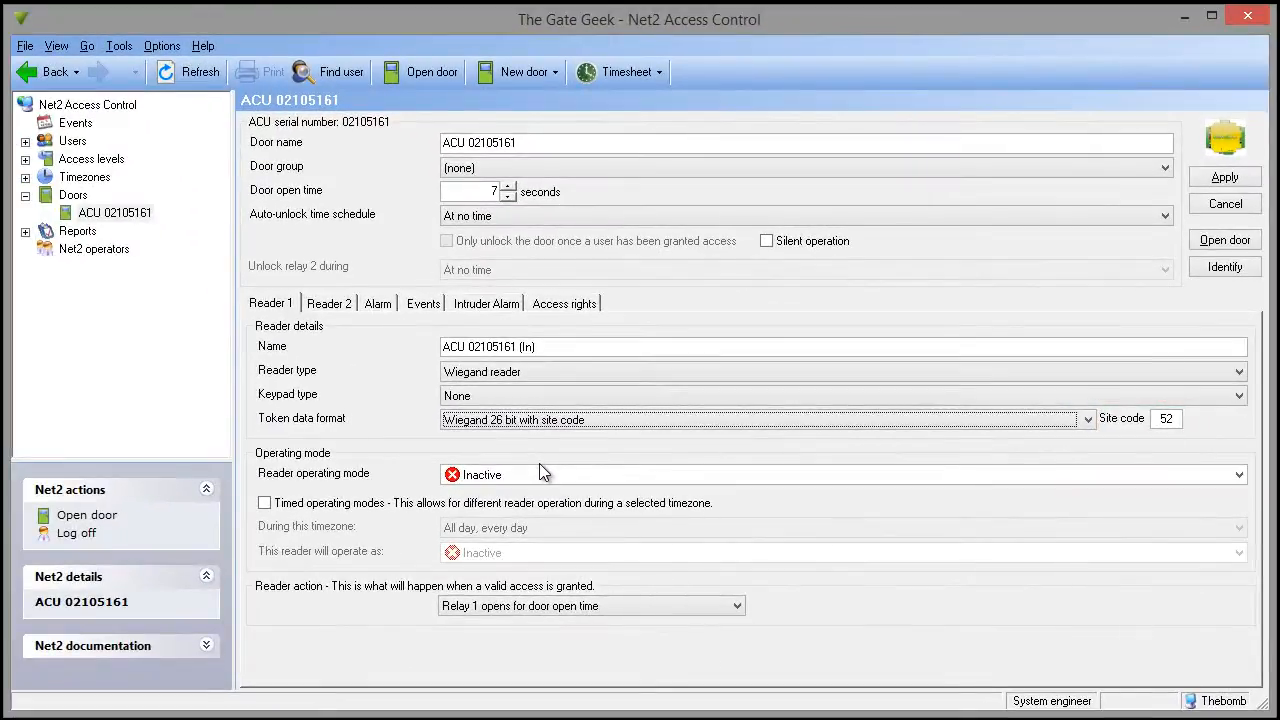
click(1238, 474)
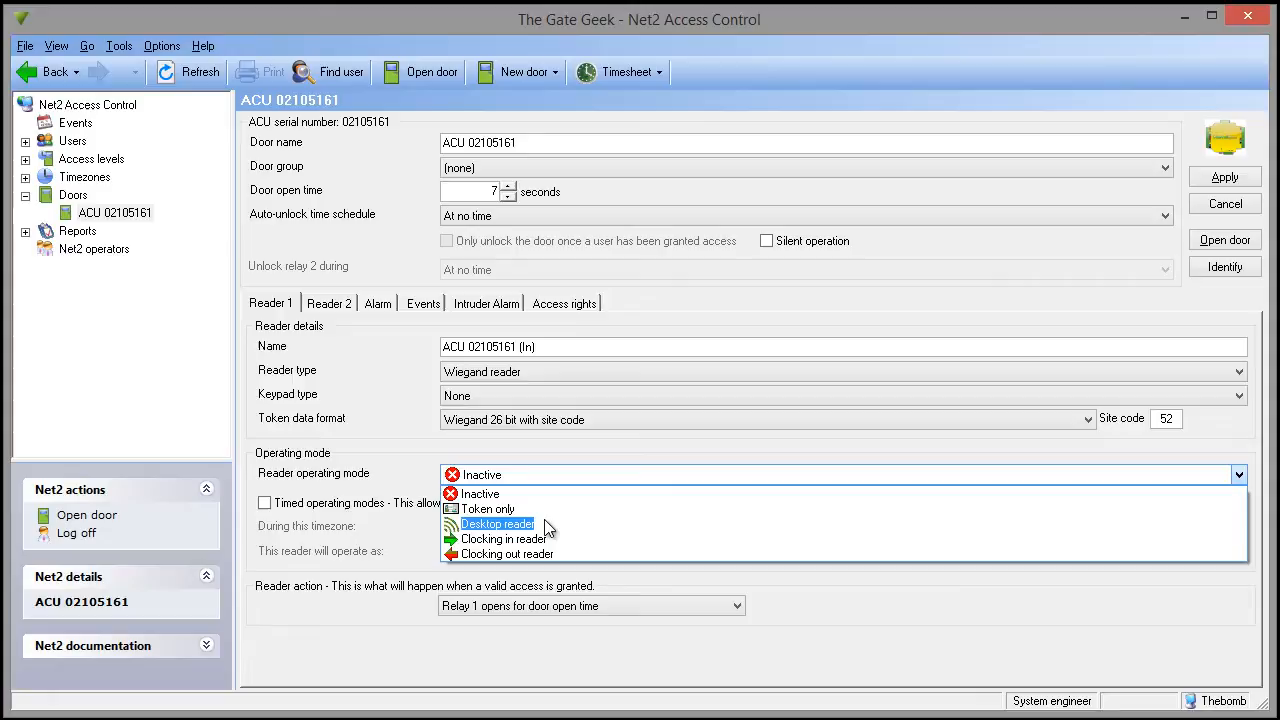
- Set Reader 1 to Desktop reader mode accepting events at this PC and apply
click(498, 524)
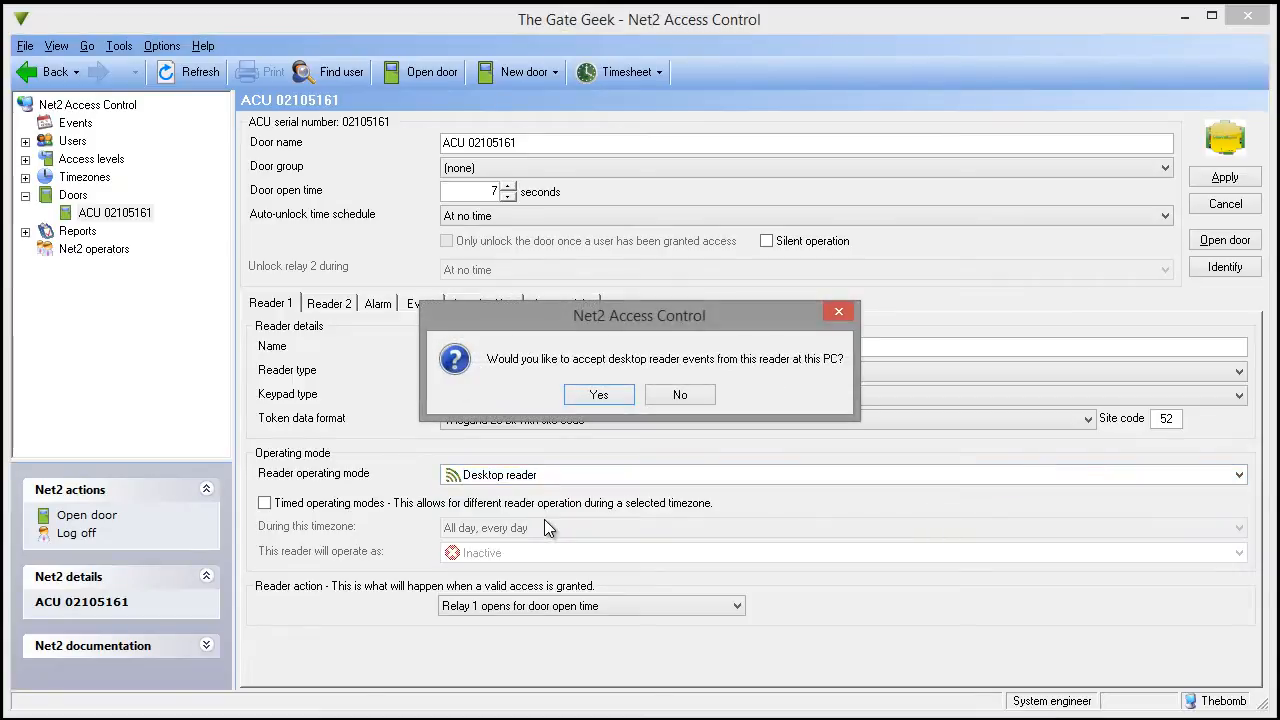
click(598, 394)
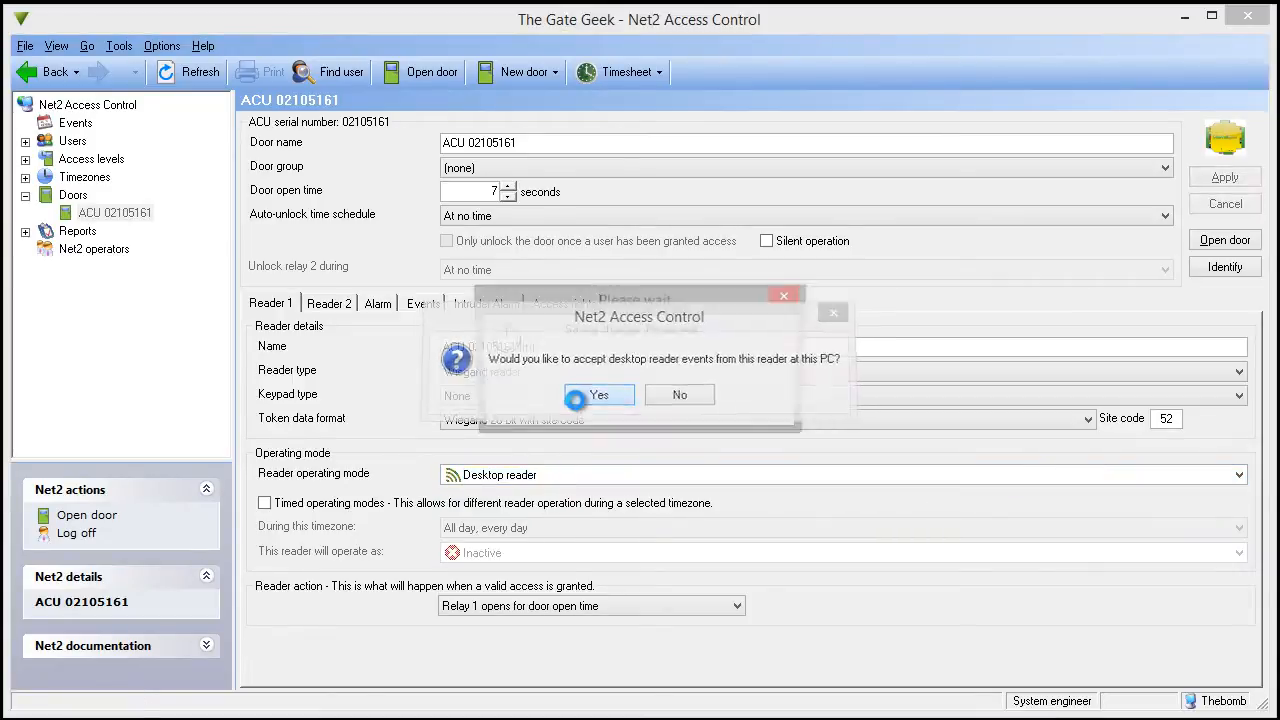
click(600, 394)
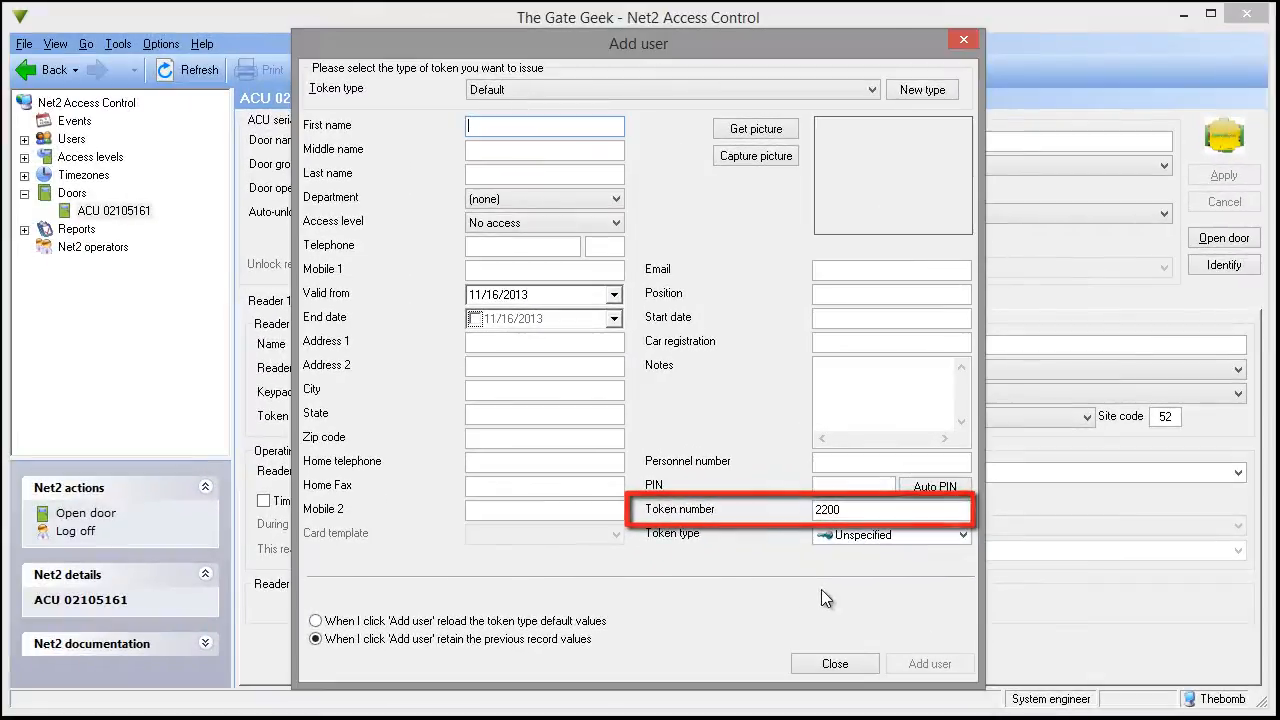
mouse_move(836, 664)
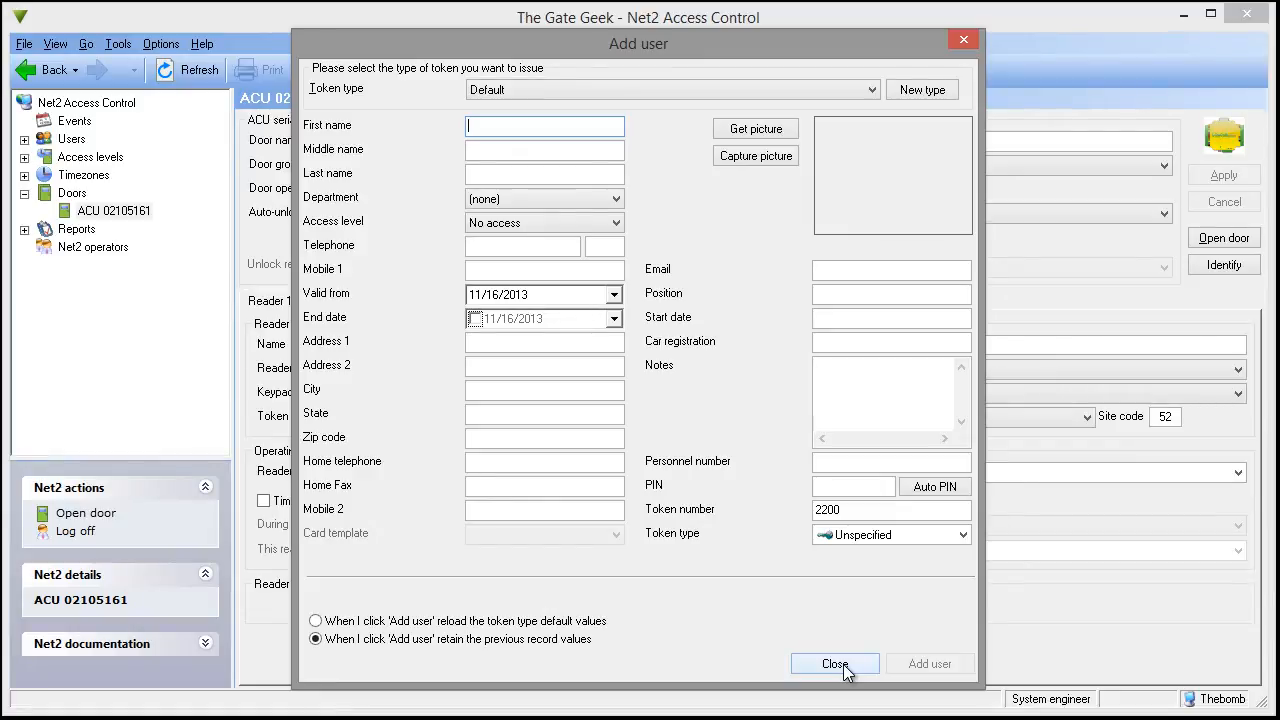
- Dismiss the Add user form showing captured card token number 2200
click(834, 664)
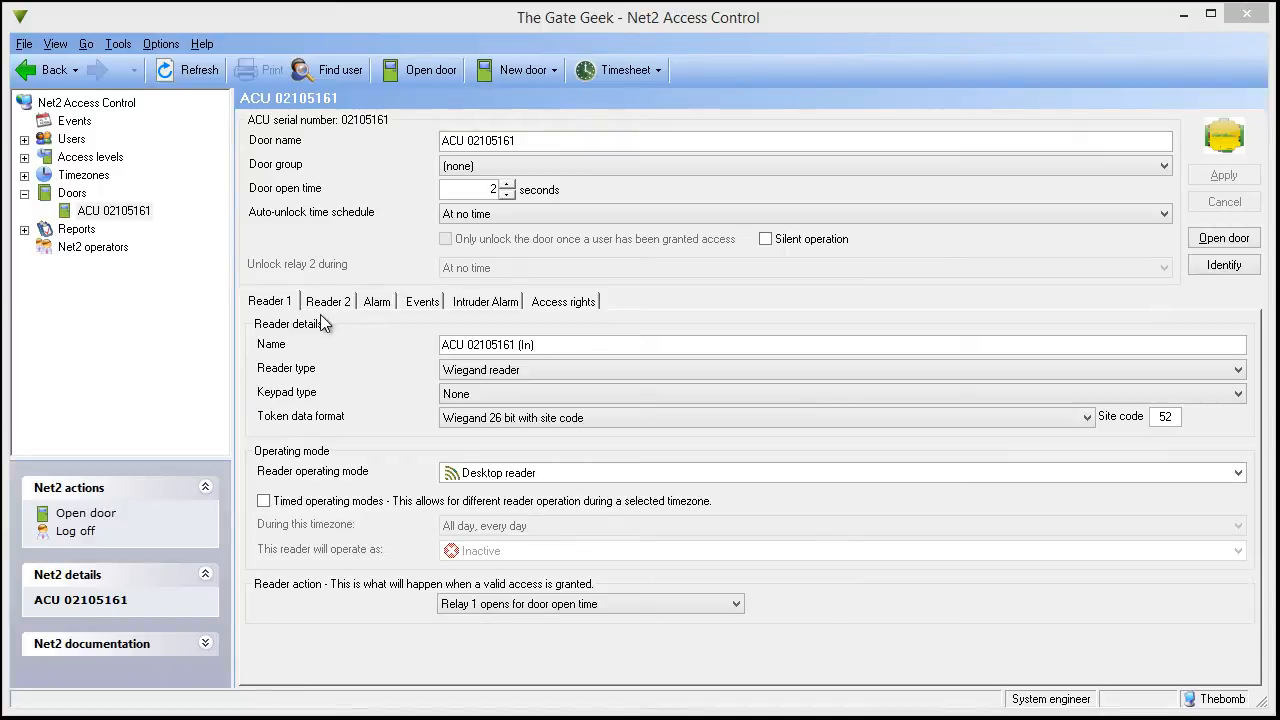
click(328, 300)
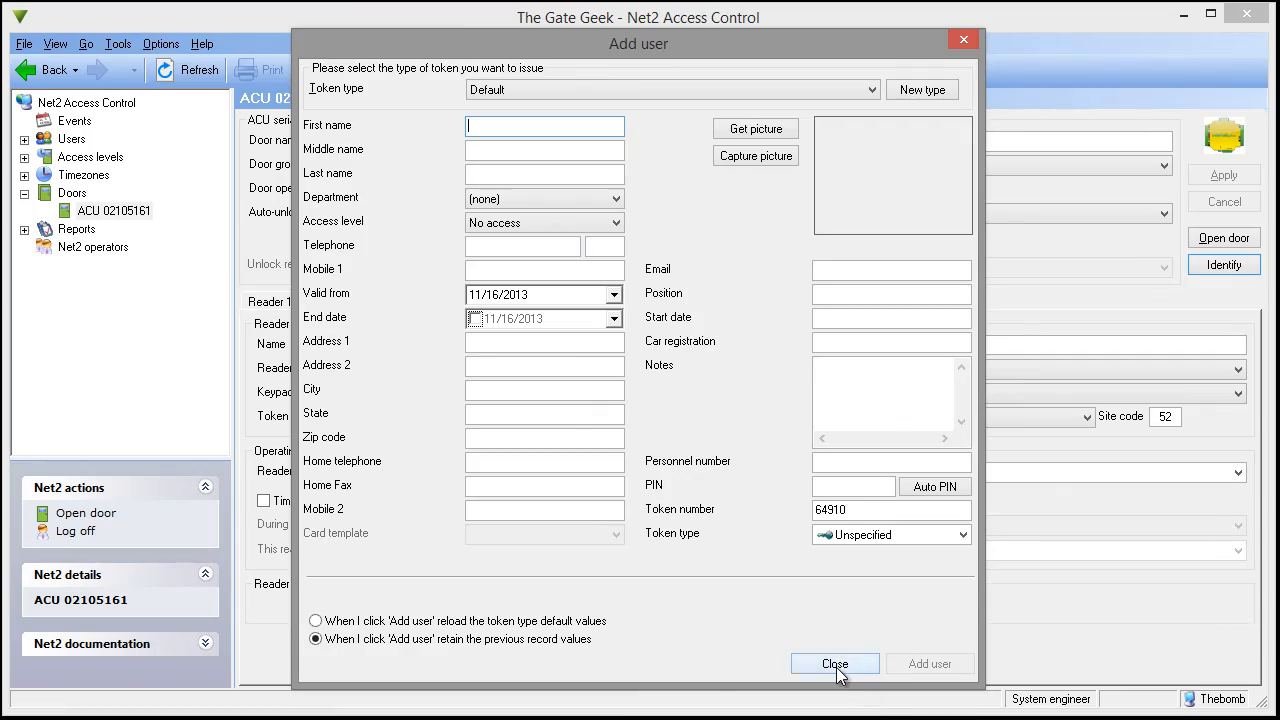
click(834, 664)
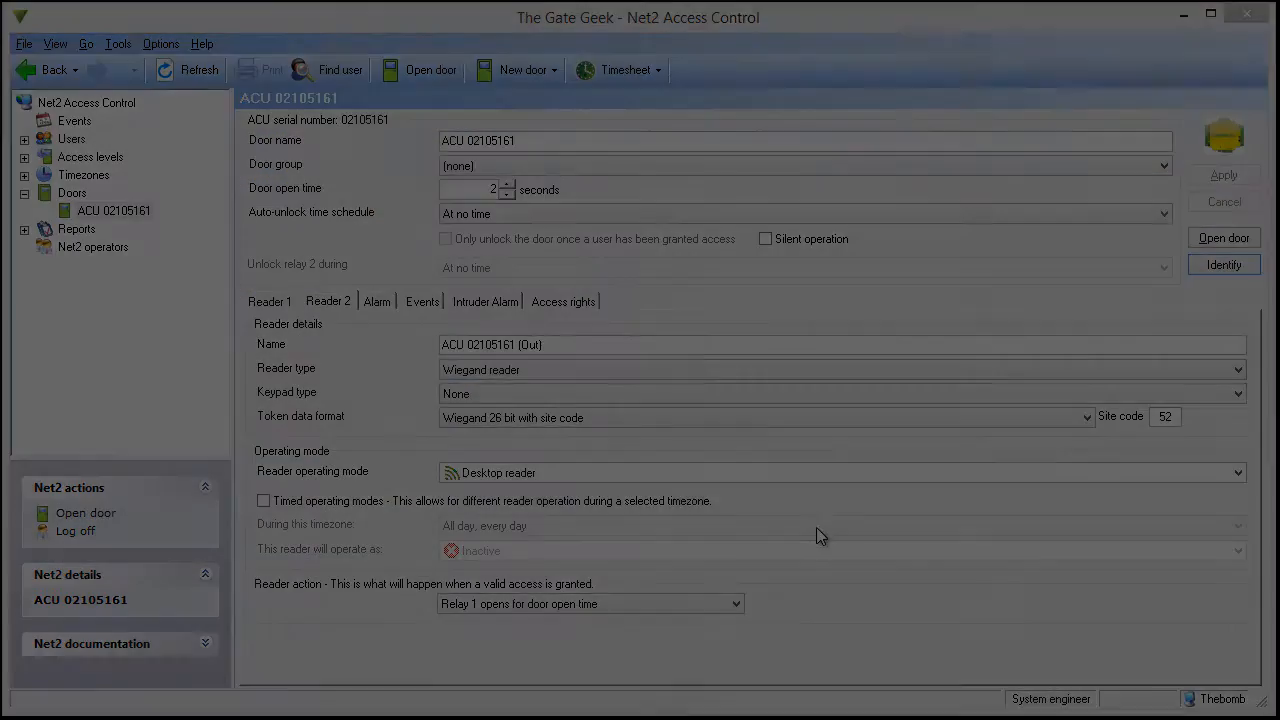